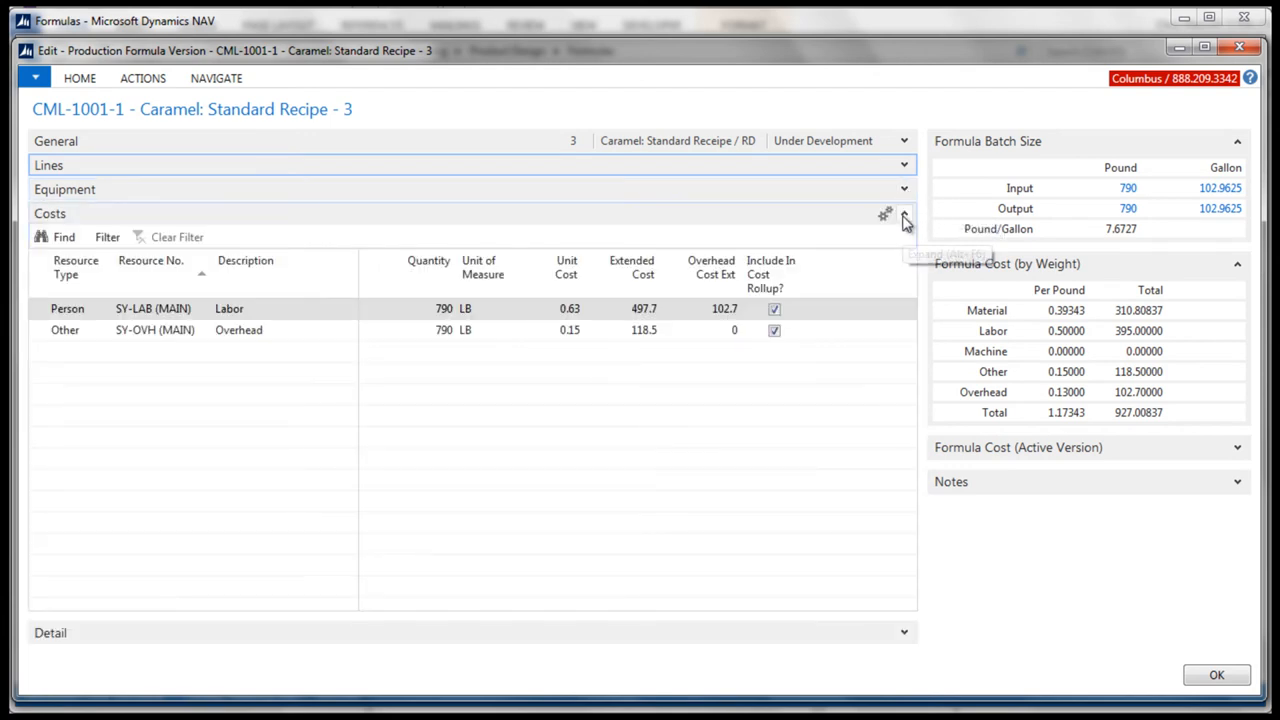
Expand the Costs FastTab to review the Person and Other resource cost lines
{"action": "left_click", "coordinate": [903, 213]}
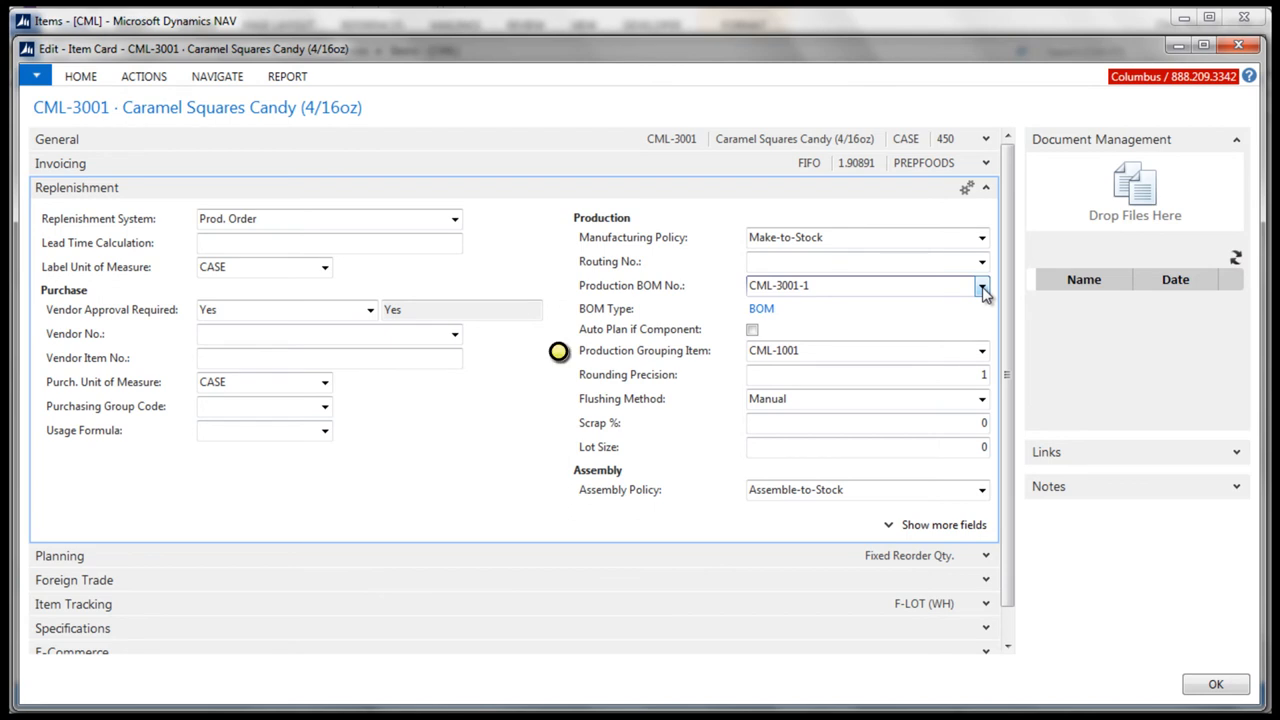
Expand Replenishment on the CML-3001 item card to show production BOM and grouping item
{"action": "left_click", "coordinate": [982, 285]}
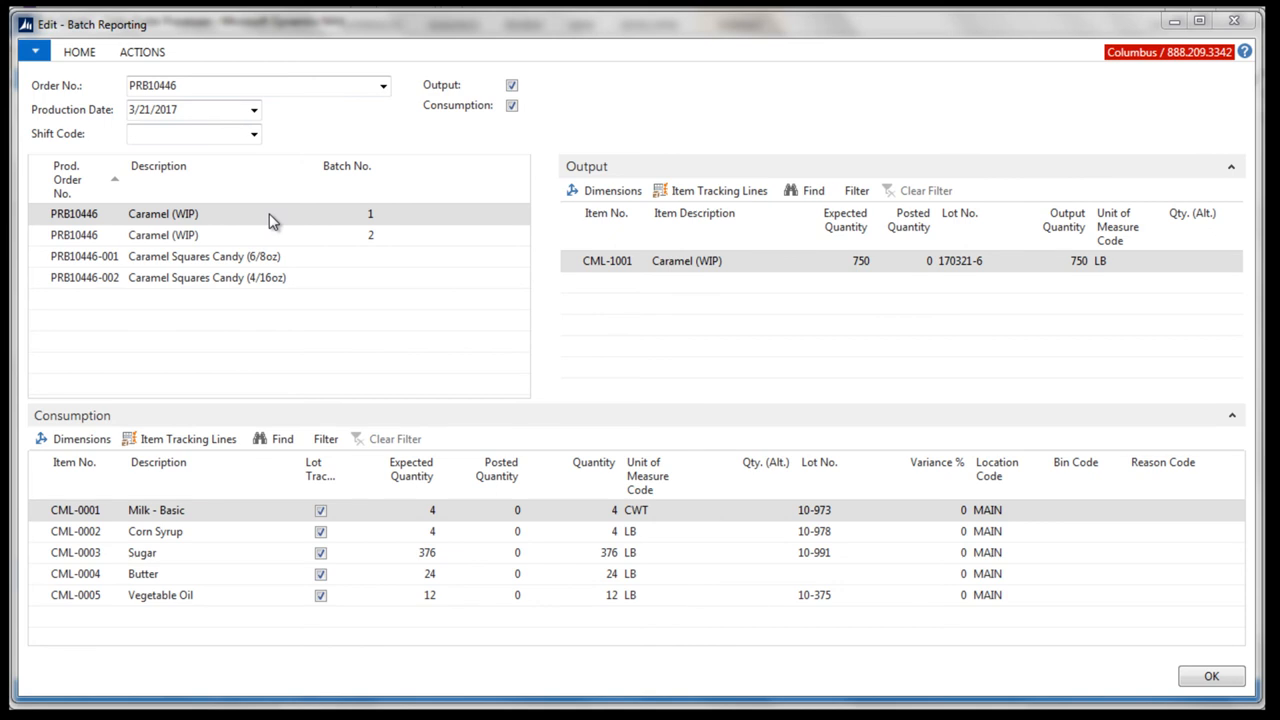
Select the Output Quantity field of the CML-1001 Caramel (WIP) output line
{"action": "left_click", "coordinate": [1100, 261]}
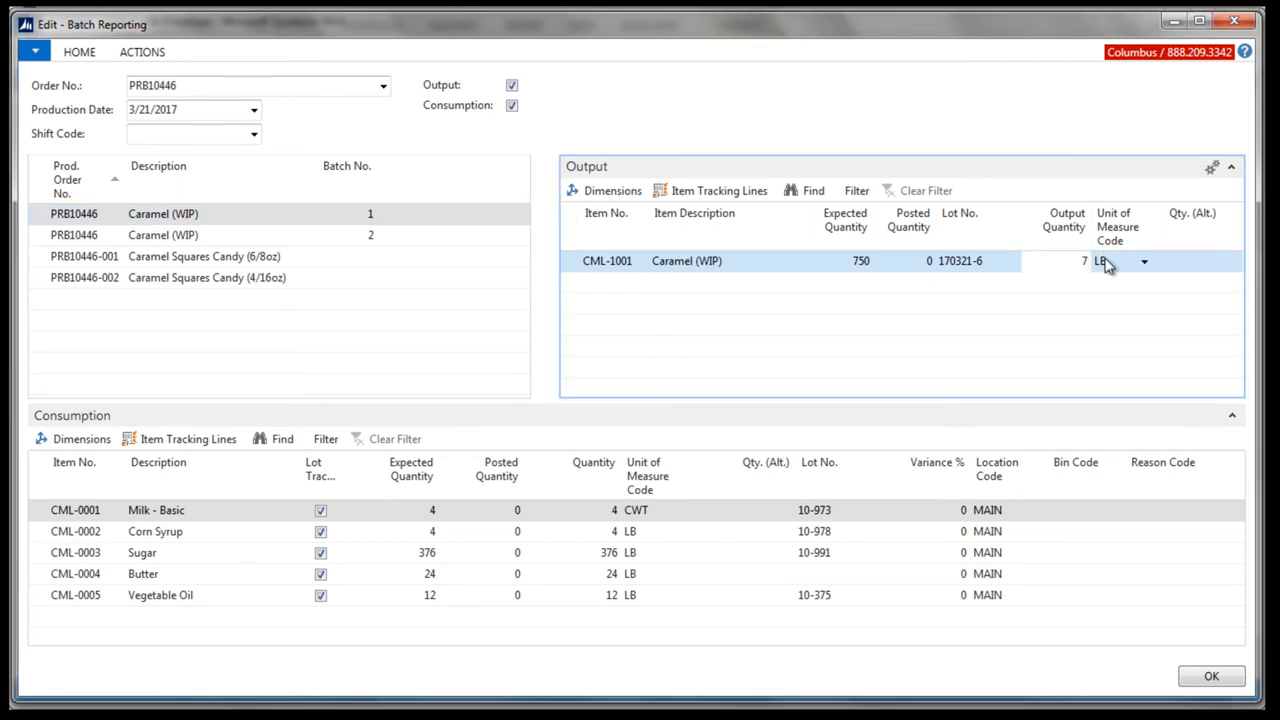